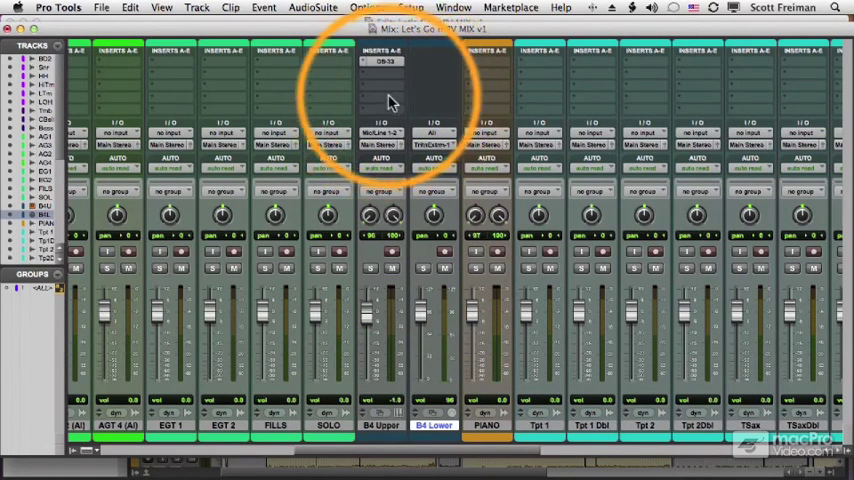
{"action": "mouse_move", "coordinate": [396, 96]}
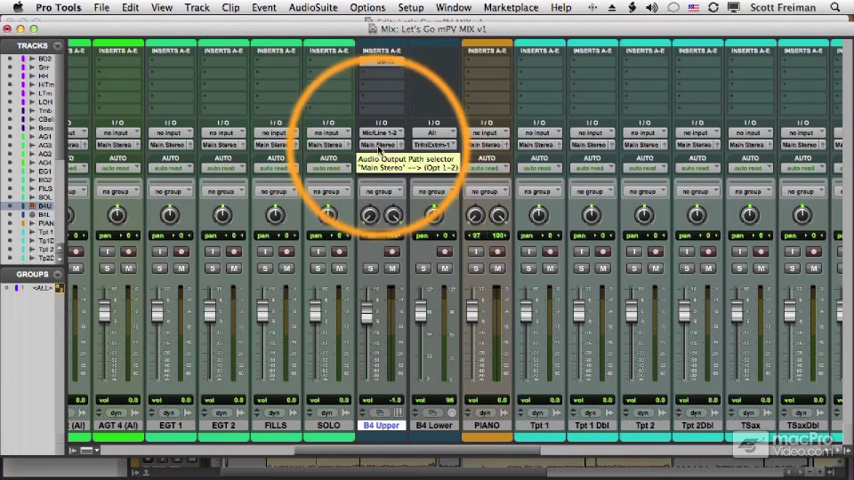
Create a new stereo Audio Track named 'B4 Upper' from B4 Upper's output selector.
{"action": "left_click", "coordinate": [386, 144]}
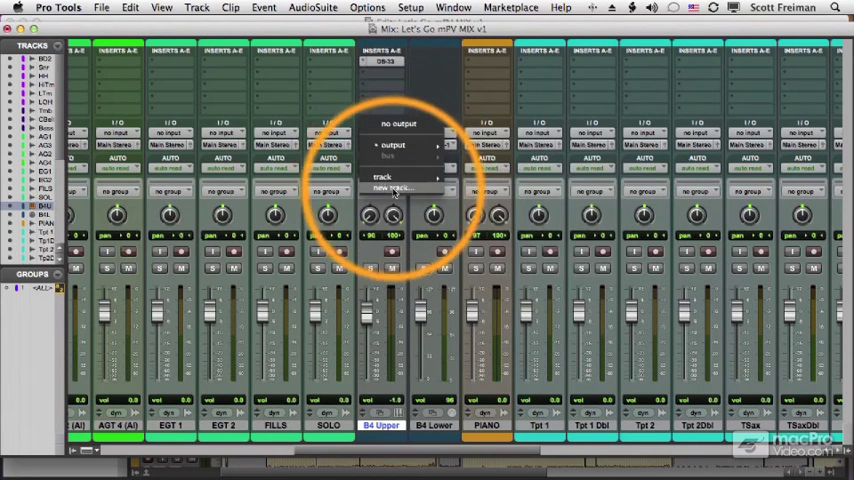
{"action": "left_click", "coordinate": [392, 188]}
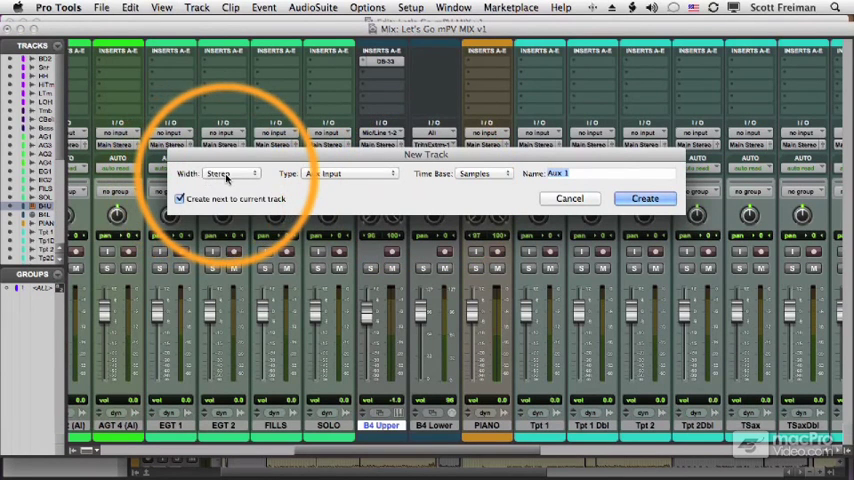
{"action": "left_click", "coordinate": [344, 172]}
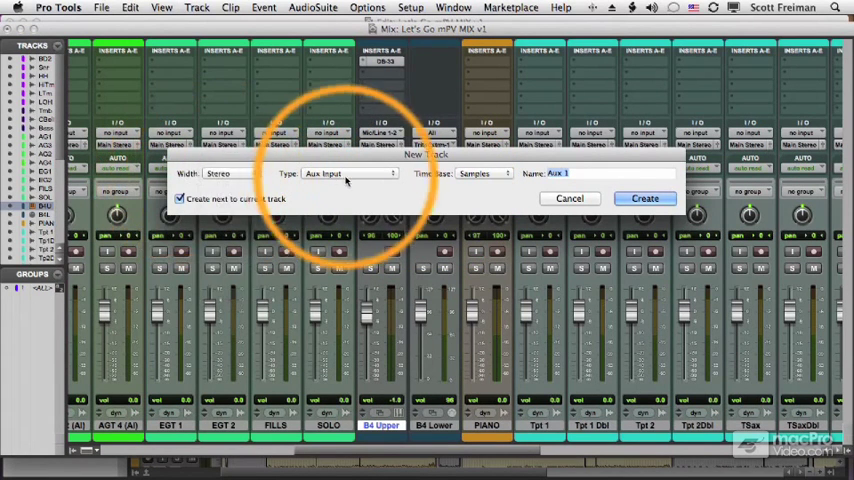
{"action": "left_click", "coordinate": [344, 172]}
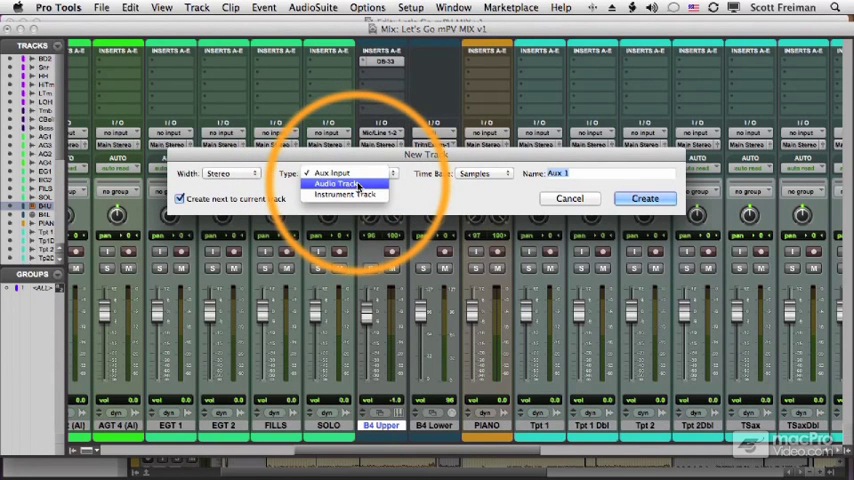
{"action": "left_click", "coordinate": [338, 184]}
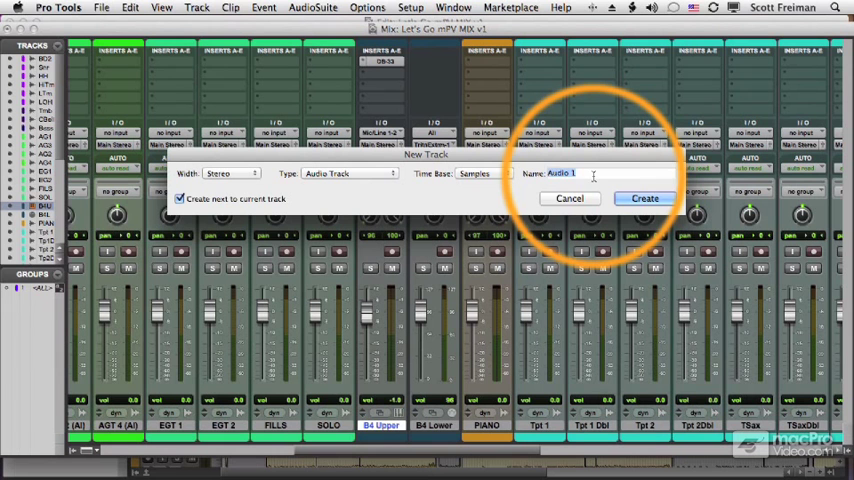
{"action": "type", "text": "B4 Upper"}
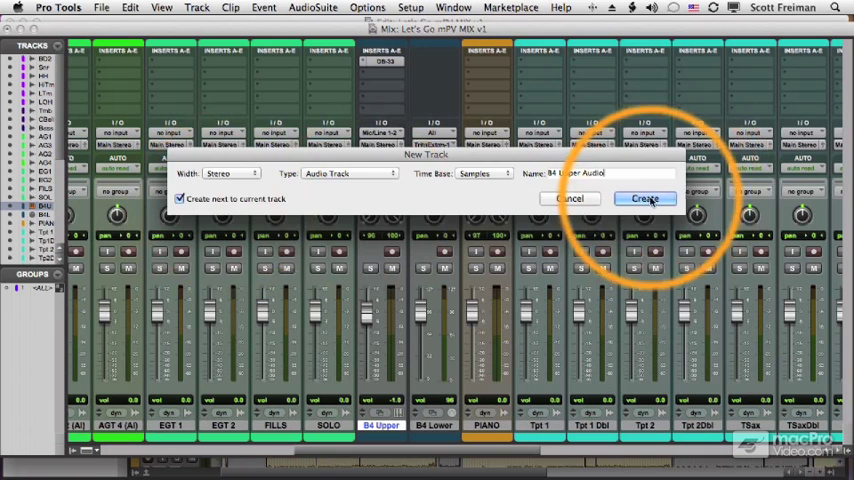
{"action": "left_click", "coordinate": [644, 198]}
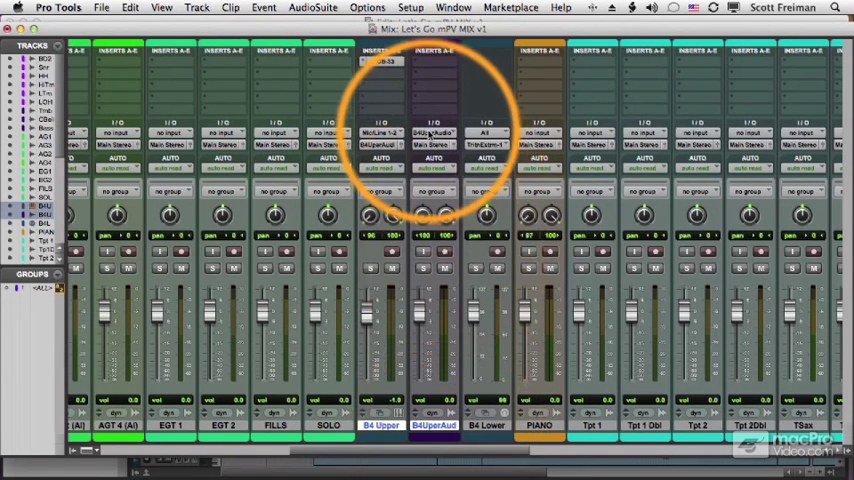
Switch to the Edit window to see B4 Upper's MIDI notes above its new audio clip.
{"action": "left_click", "coordinate": [432, 132]}
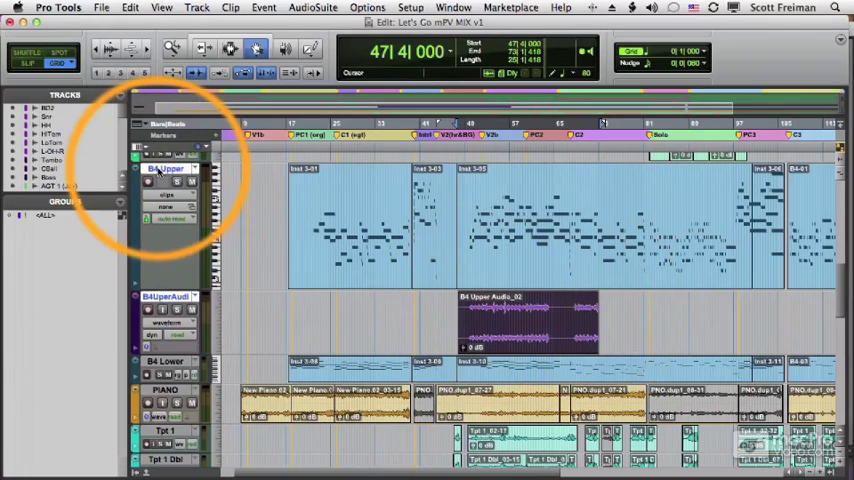
Bring up the hide/deactivate options for the B4 Upper MIDI track.
{"action": "right_click", "coordinate": [160, 168]}
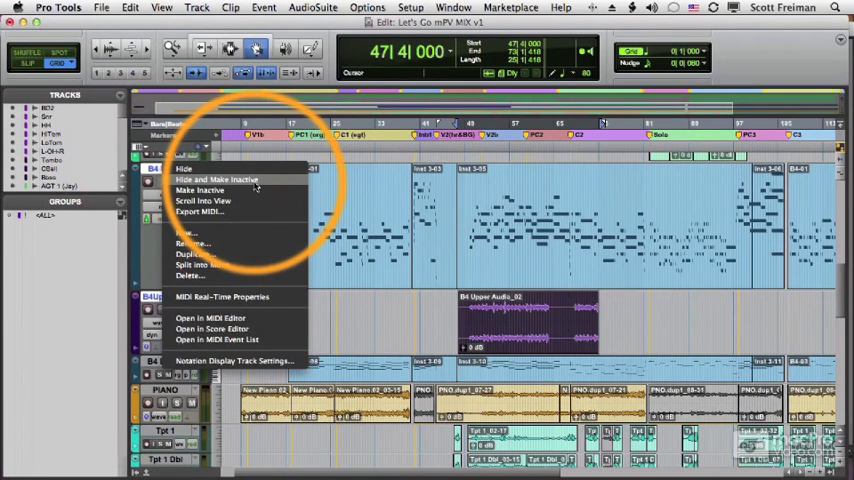
{"action": "mouse_move", "coordinate": [216, 180]}
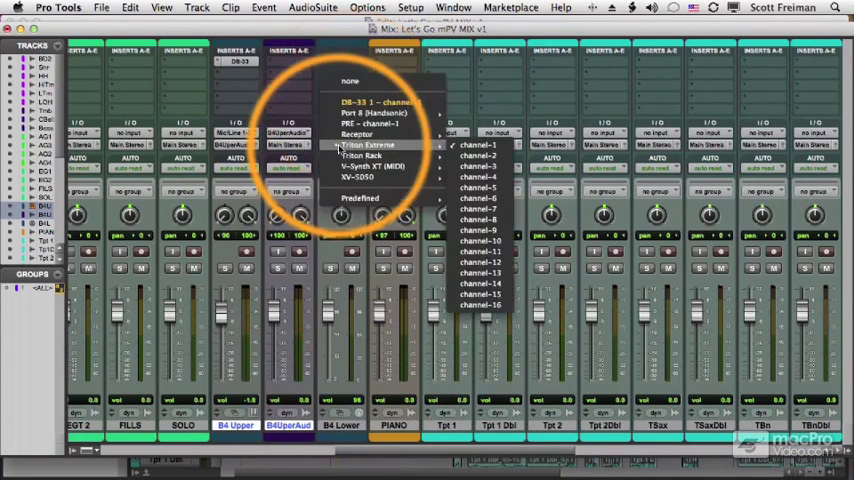
Create 1 new stereo Audio Track via Track > New.
{"action": "left_click", "coordinate": [368, 148]}
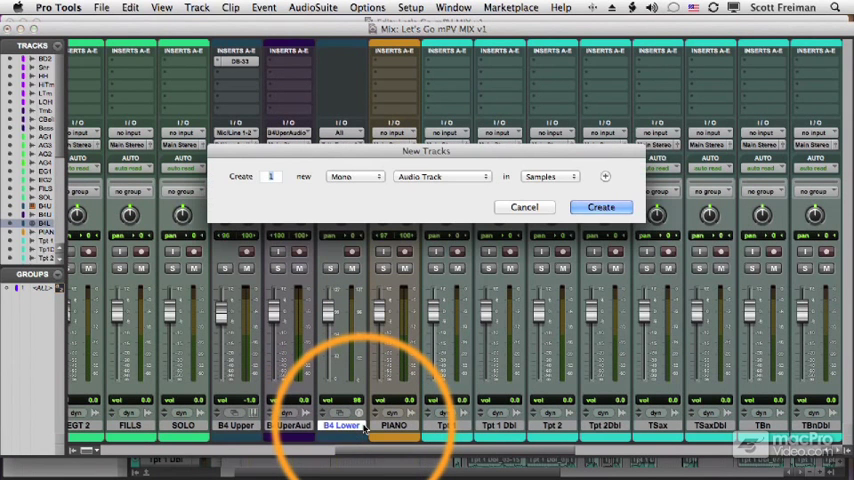
{"action": "left_click", "coordinate": [356, 176]}
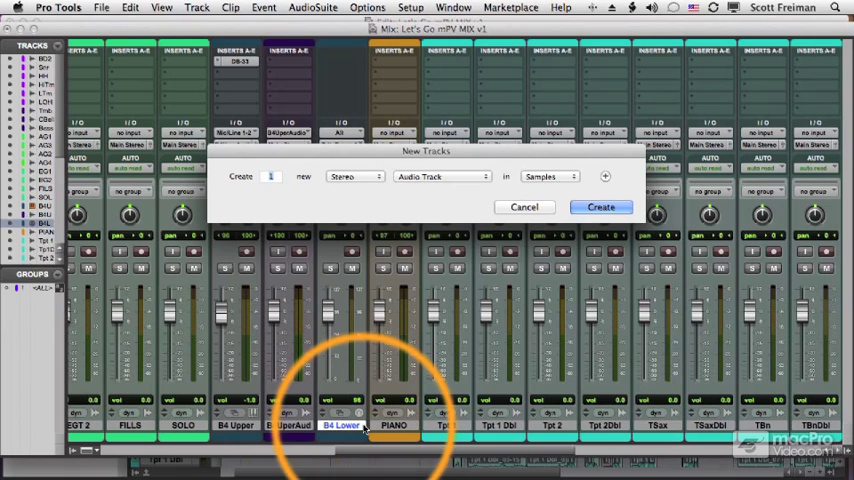
{"action": "left_click", "coordinate": [600, 208]}
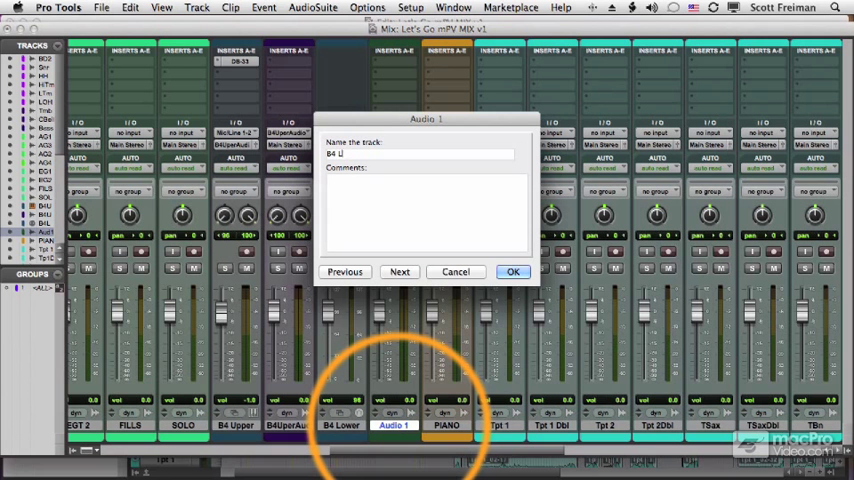
Rename it 'B4 Lower Audio' with comment 'Triton Extreme Patch # 123' and confirm.
{"action": "type", "text": "B4 Lower Audio"}
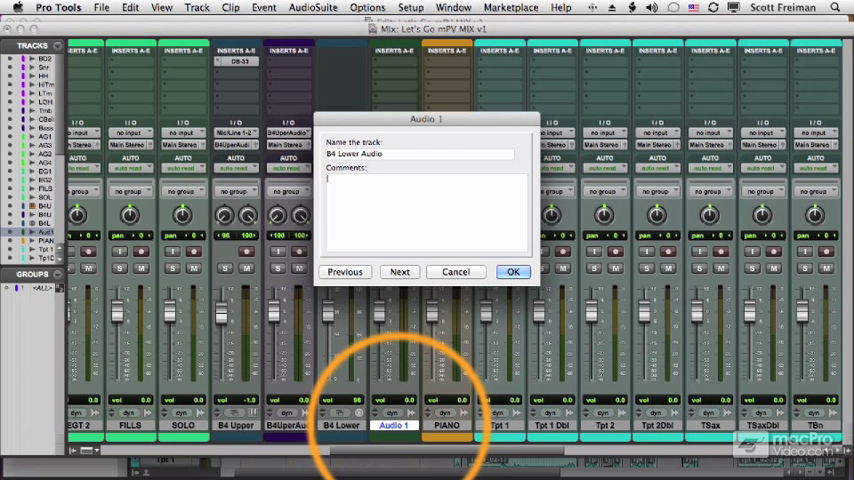
{"action": "type", "text": "Triton Exd"}
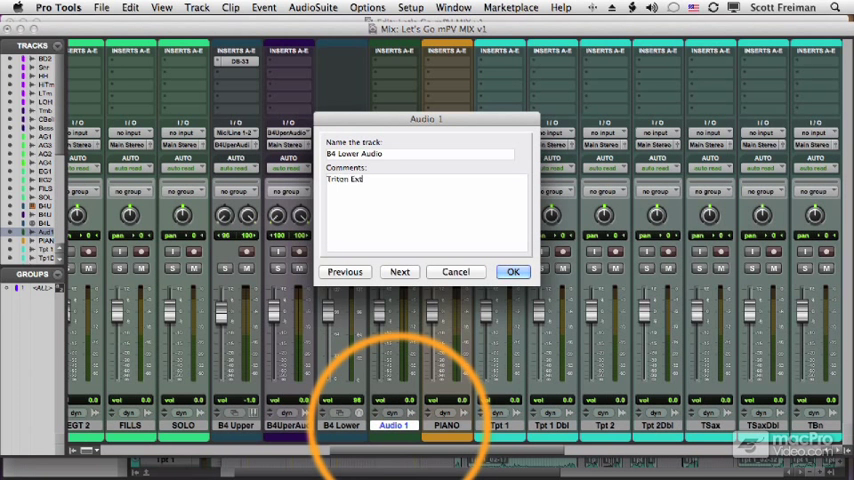
{"action": "type", "text": "Triton Extreme Patch"}
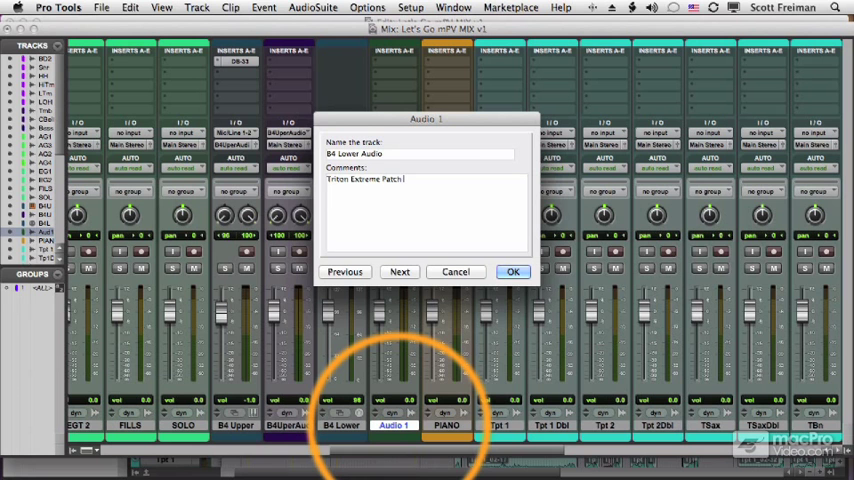
{"action": "type", "text": "# 123"}
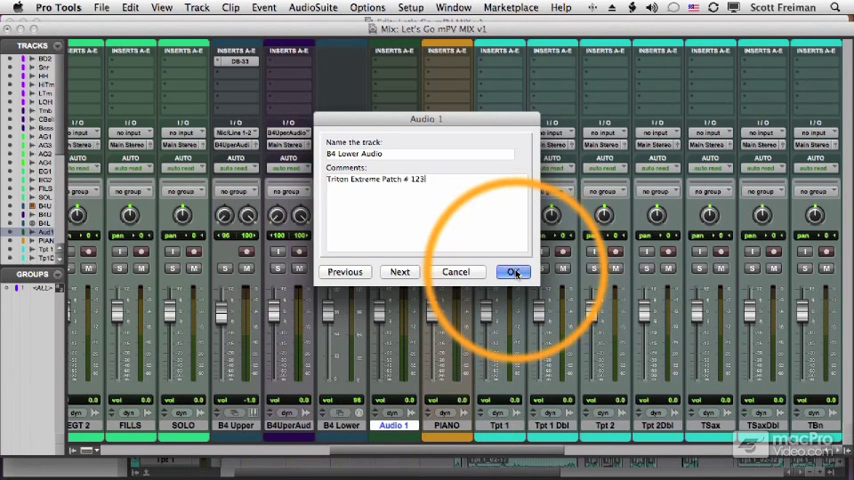
{"action": "left_click", "coordinate": [512, 272]}
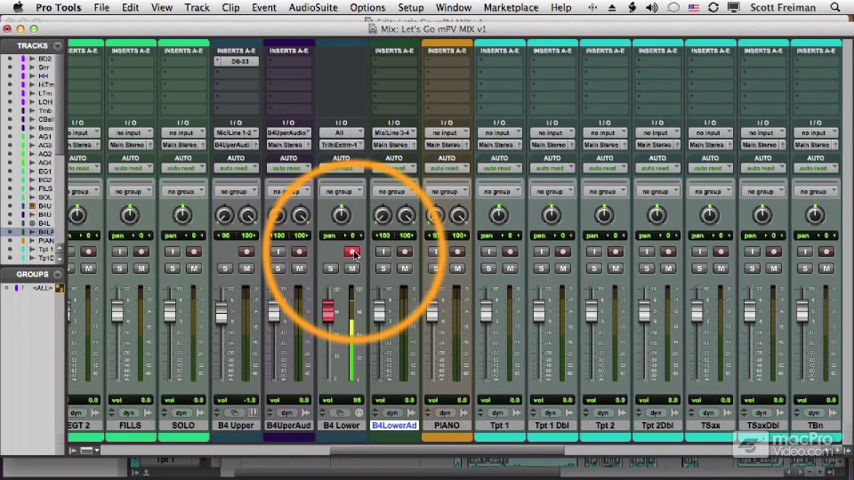
{"action": "mouse_move", "coordinate": [352, 252]}
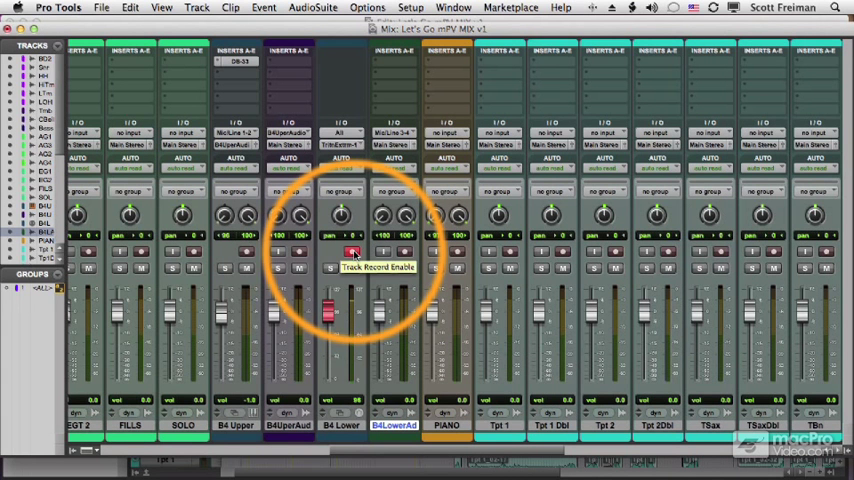